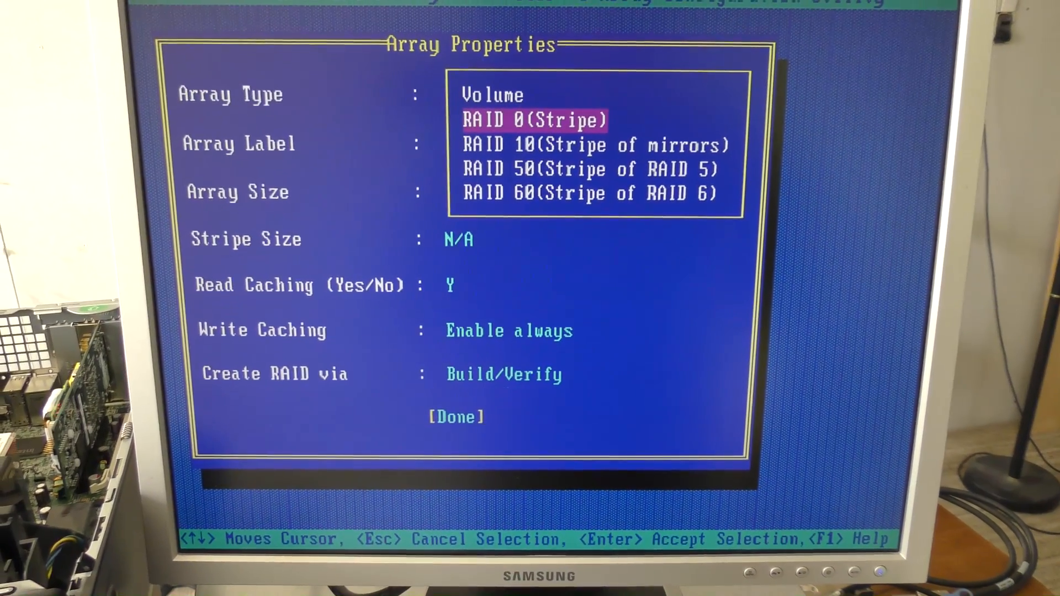
Browse RAID 10 and RAID 50, then settle on RAID 0 (Stripe) at 43.594 TB
key("Down")
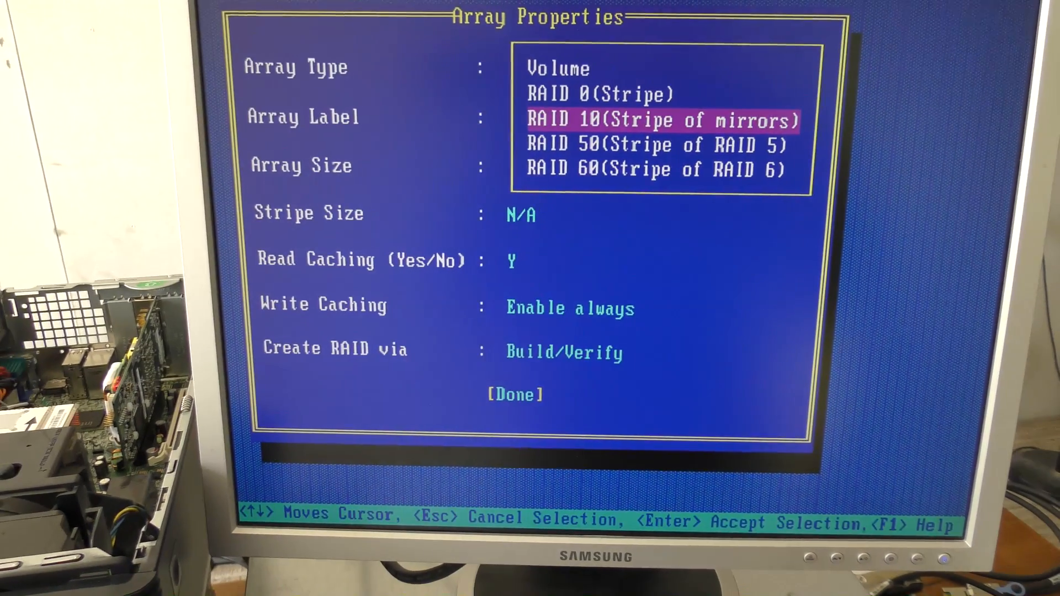
key("down")
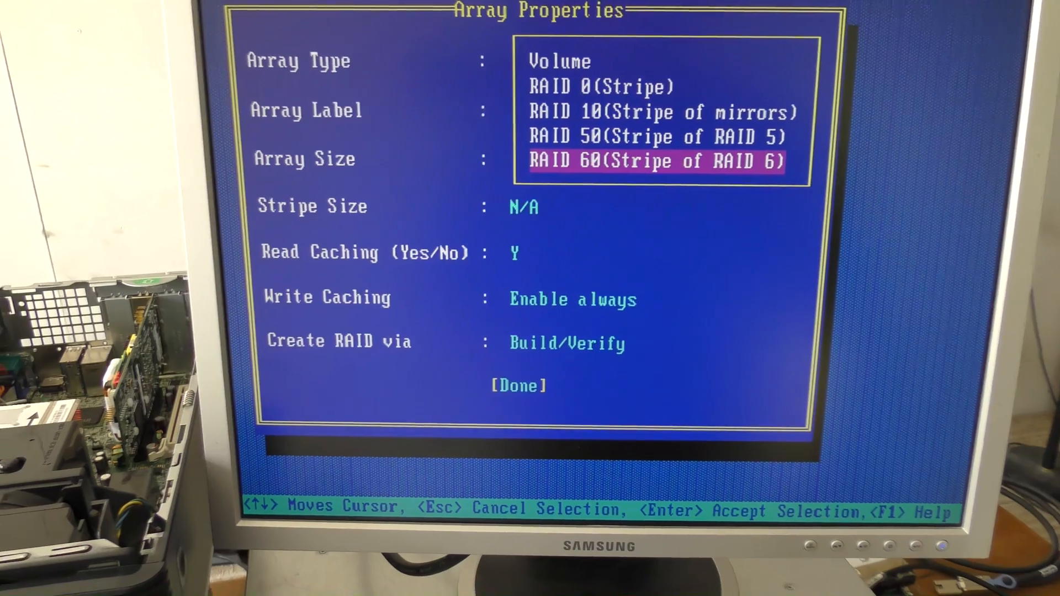
key("up")
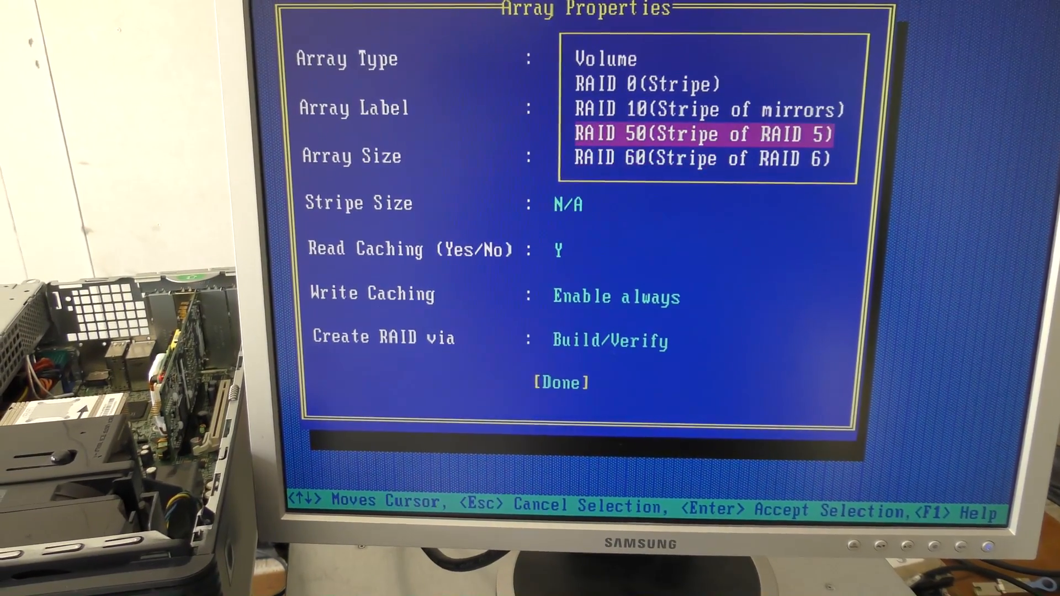
key("up")
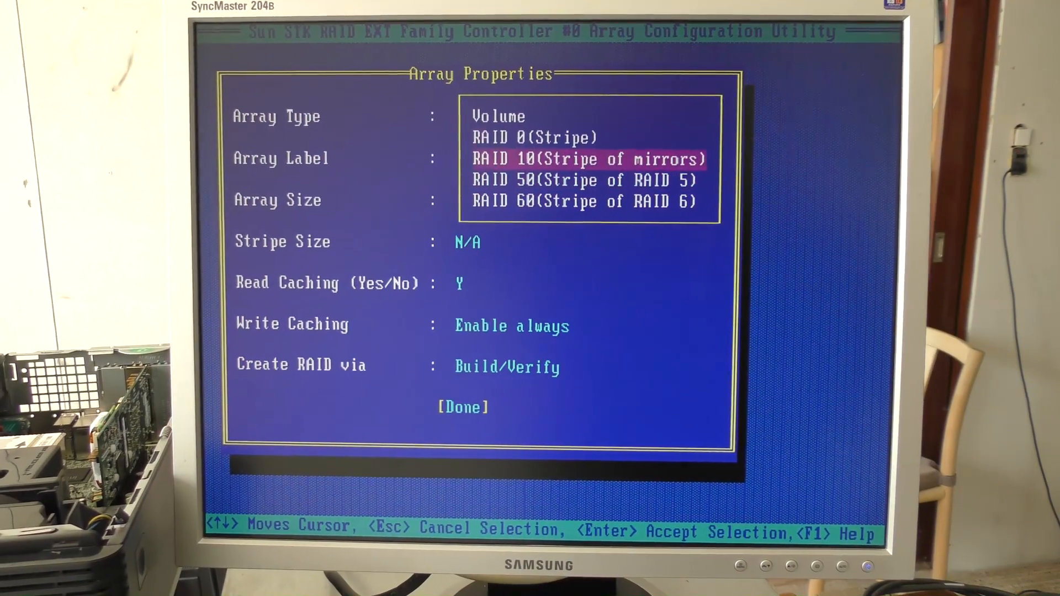
key("Up")
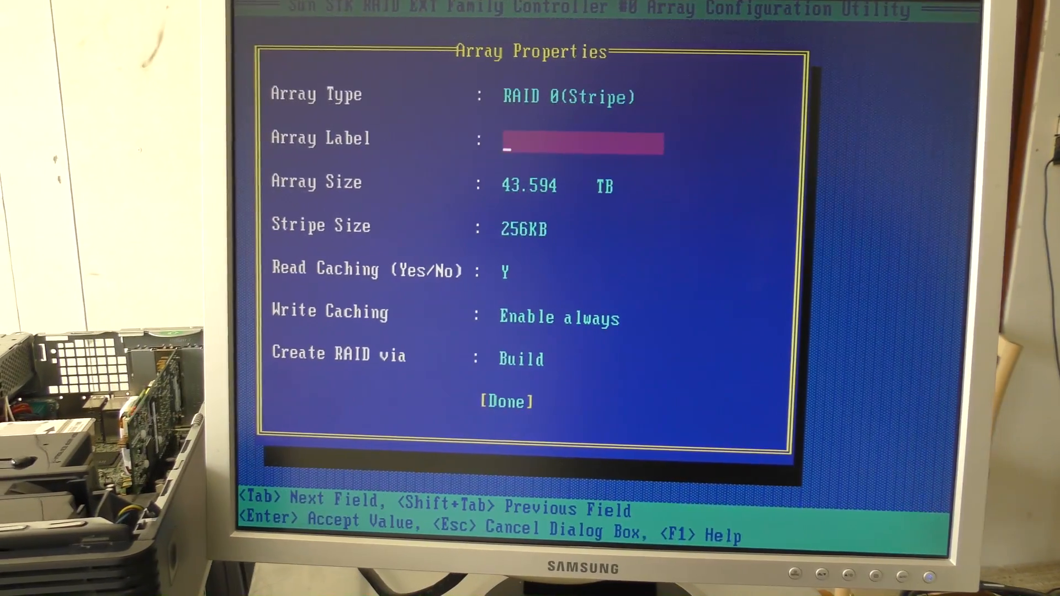
Enter 'BAD' as the array label and advance to the size field
type("B")
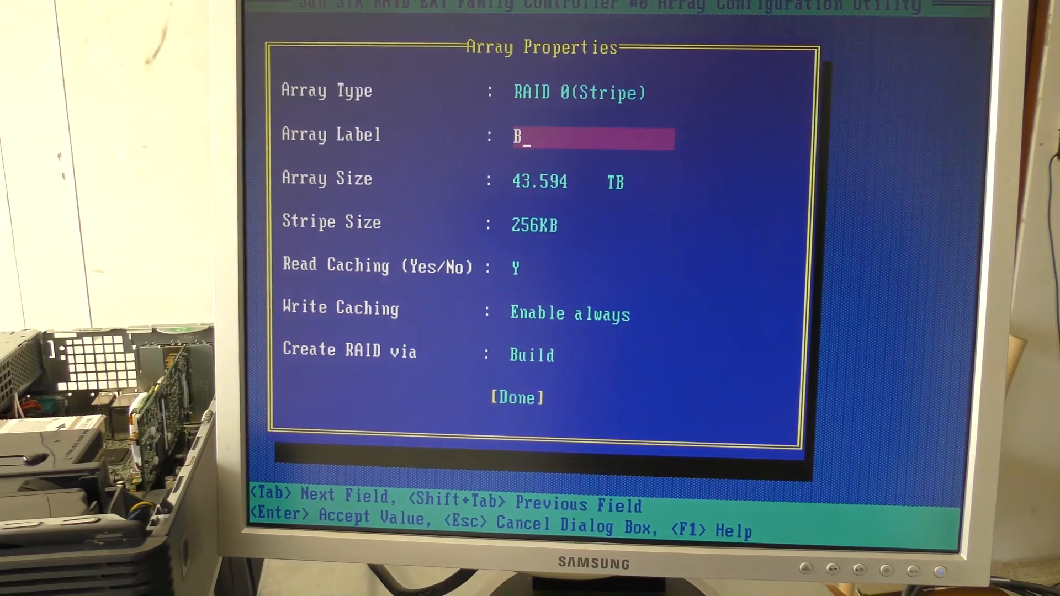
type("AD")
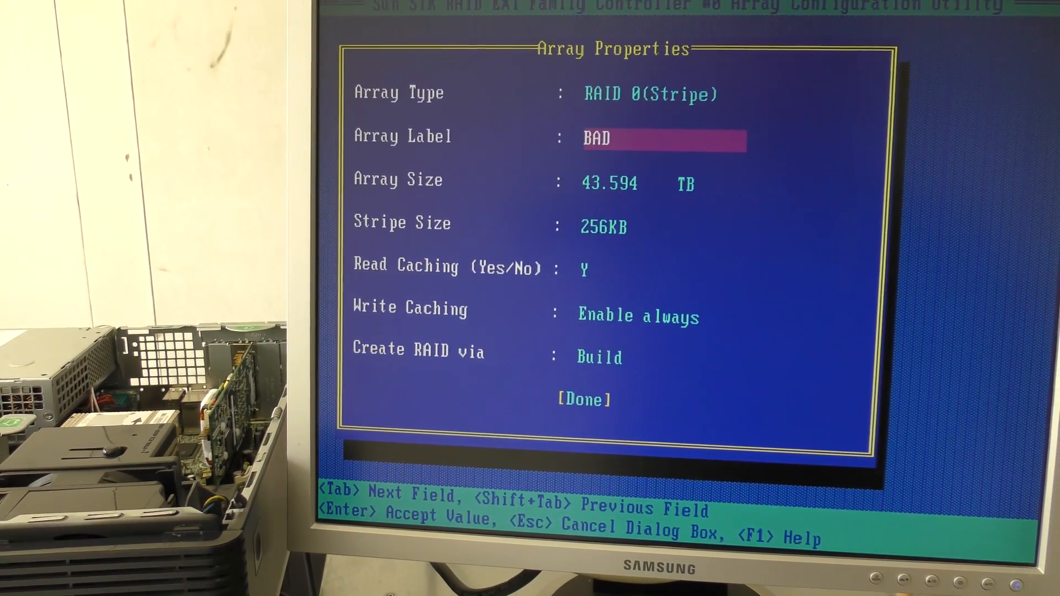
key("Tab")
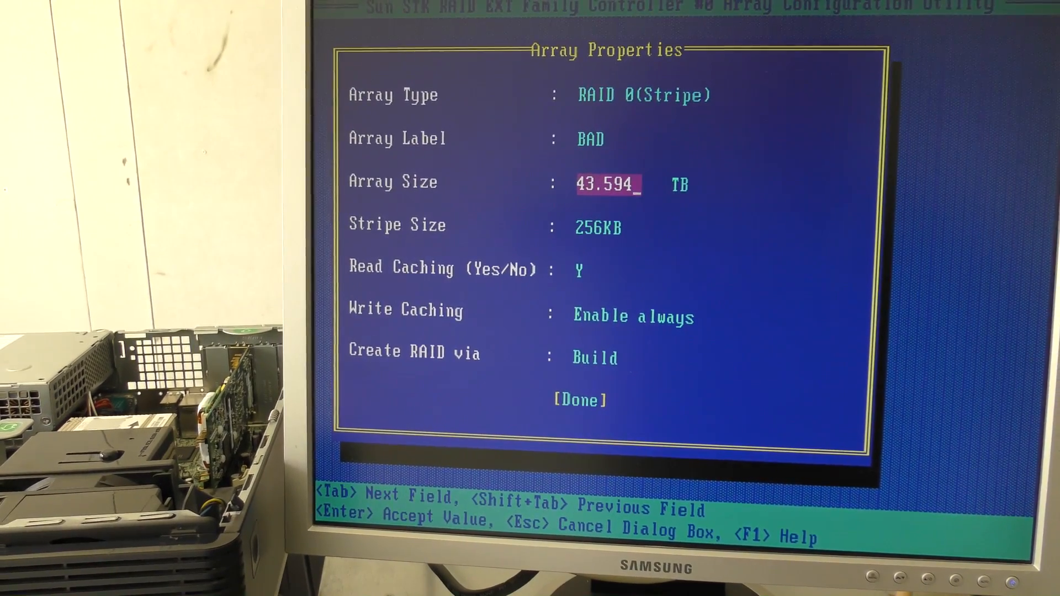